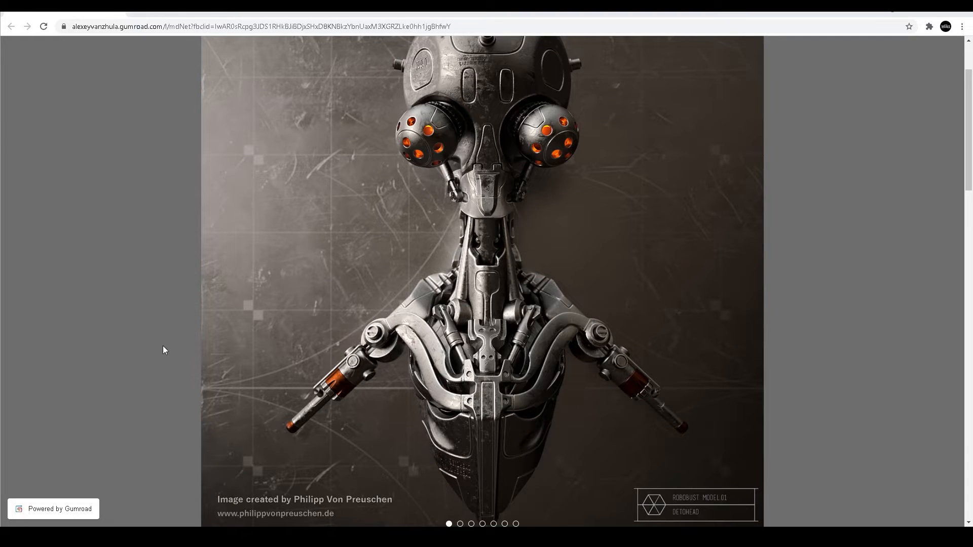
Step: Scroll the Gumroad page past the preview image to the Modeler 2021 description and license options
scroll("down", 3)
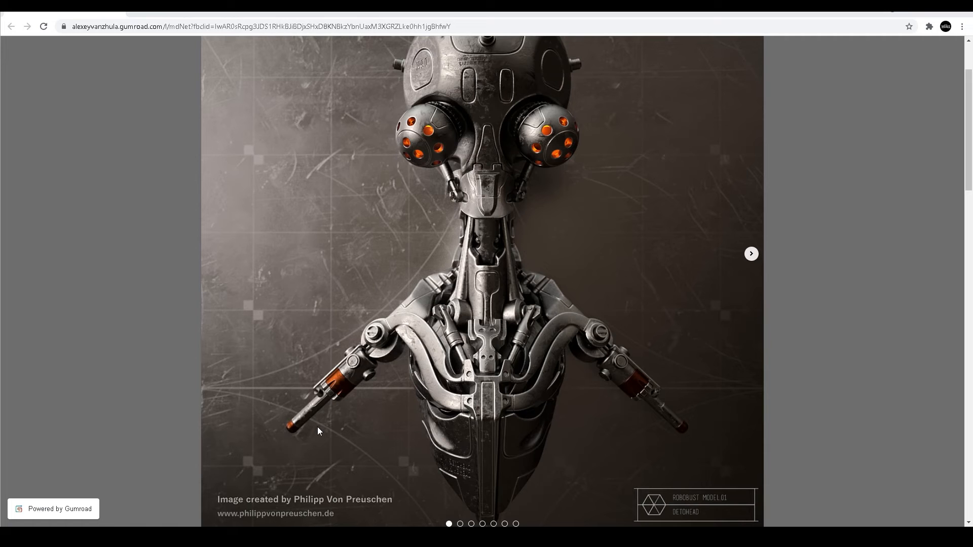
scroll("down", 3)
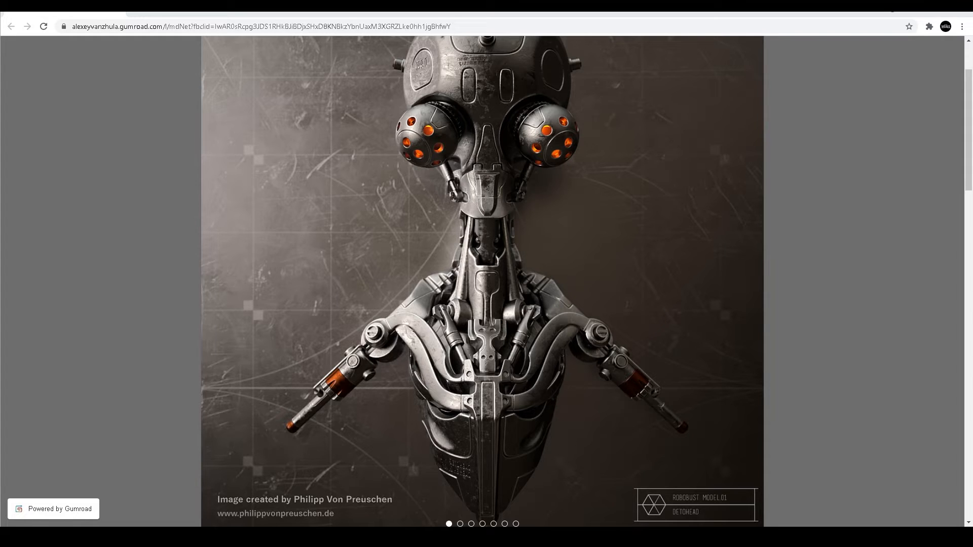
mouse_move(163, 396)
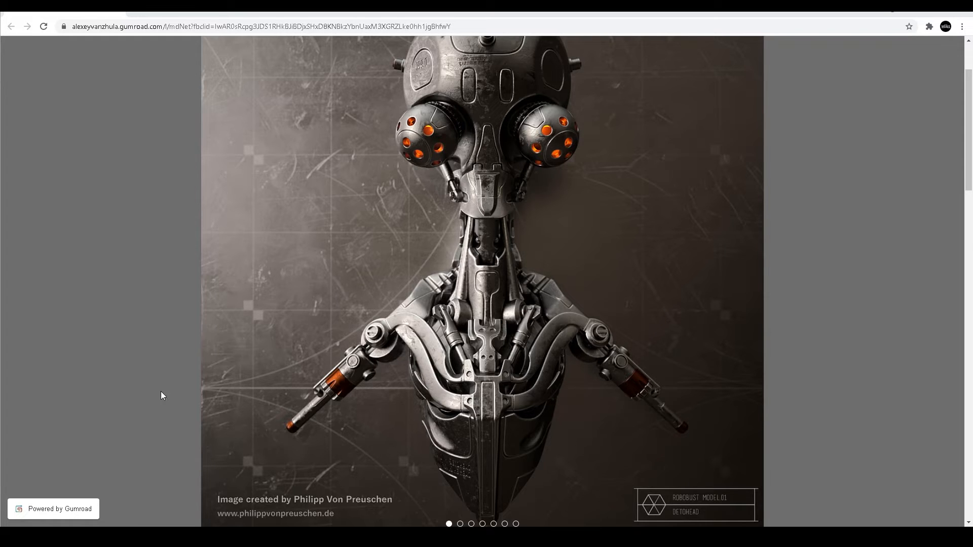
scroll("down", 3)
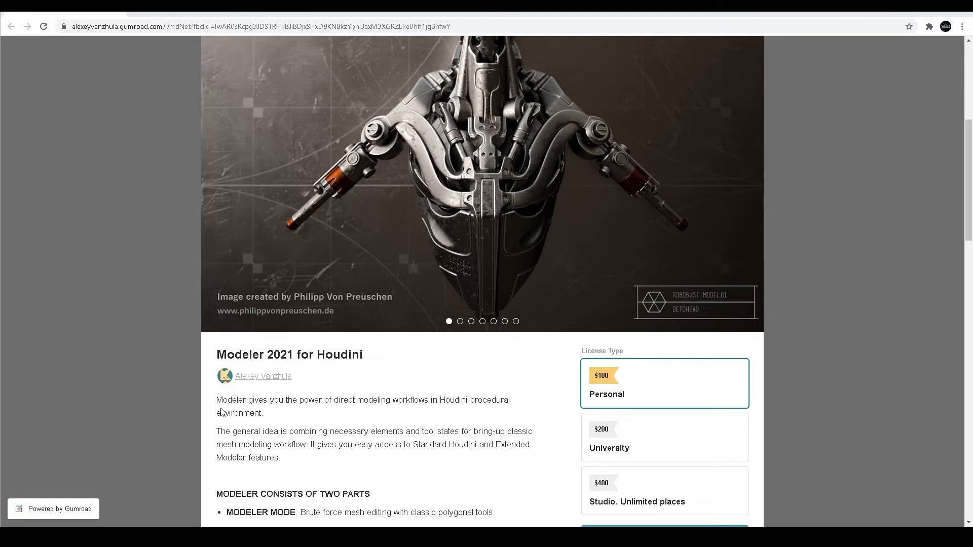
Step: Scroll to the License Type choices and the 'I want this!' purchase button
scroll("down", 3)
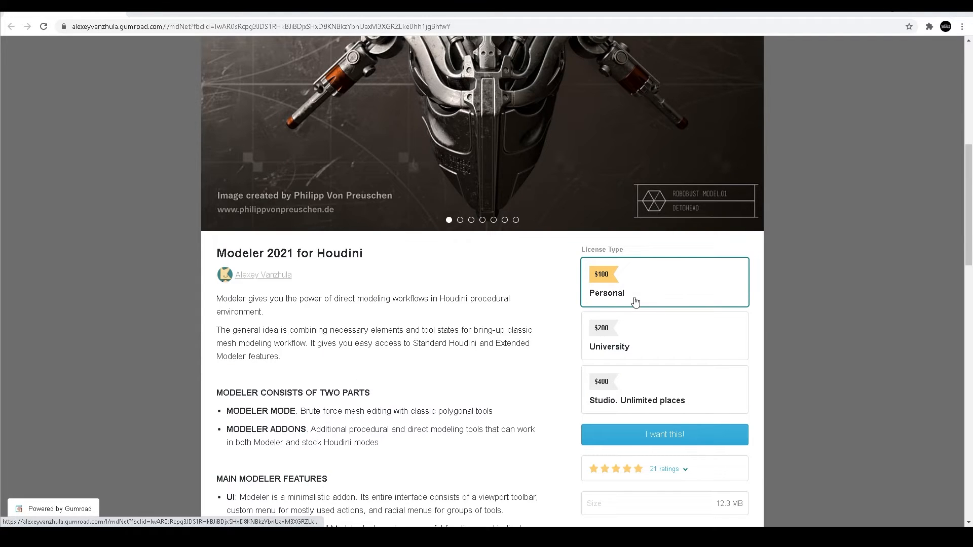
scroll("down", 3)
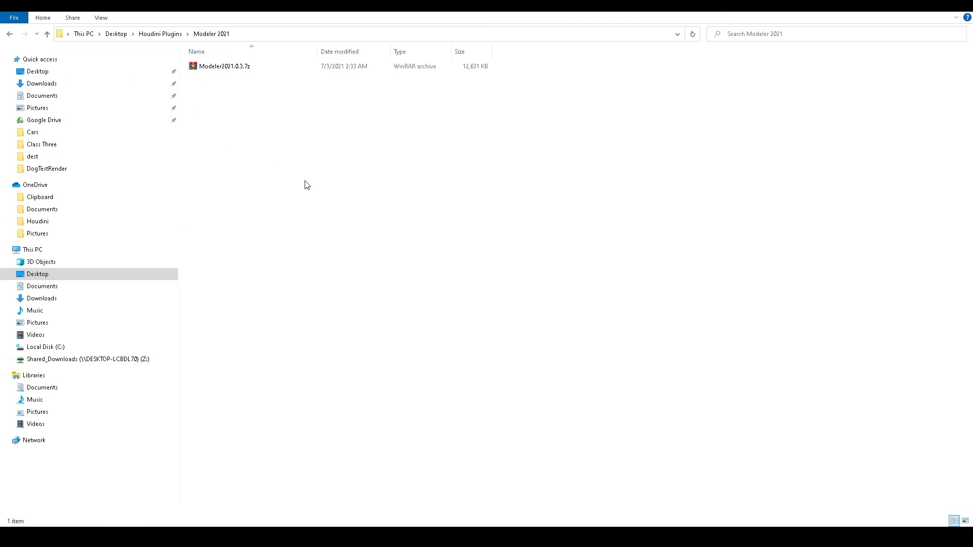
mouse_move(230, 135)
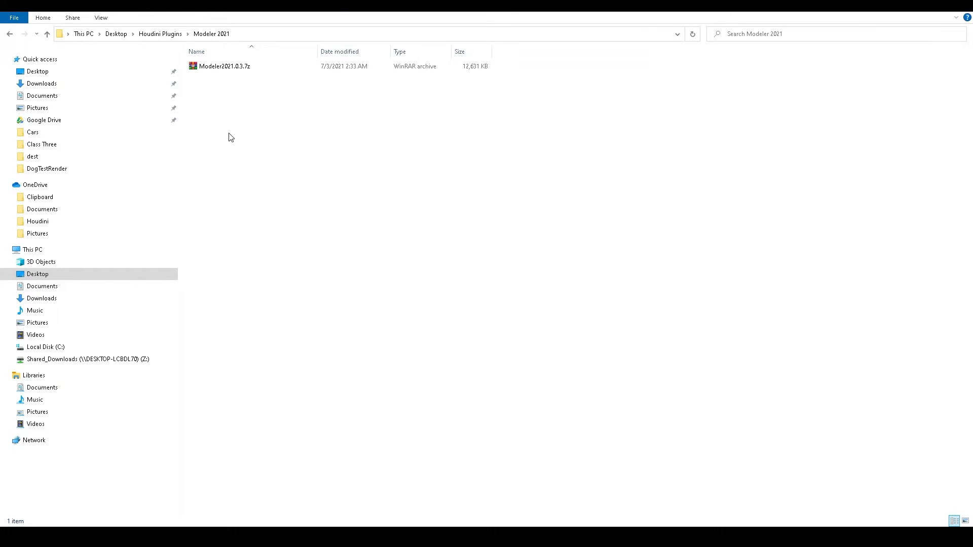
Step: Extract Modeler2021.0.3.7z in place, then go to the Documents folder
left_click(223, 67)
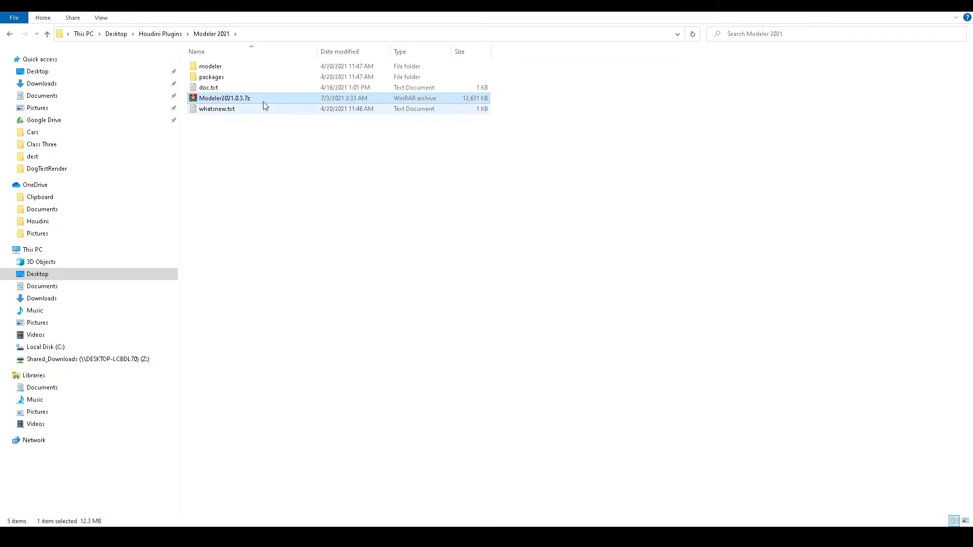
double_click(215, 77)
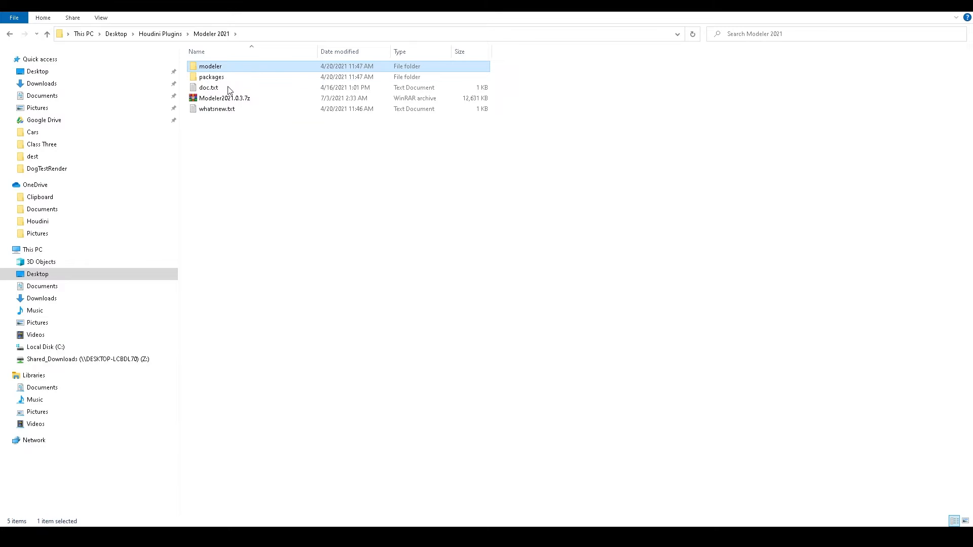
left_click(43, 286)
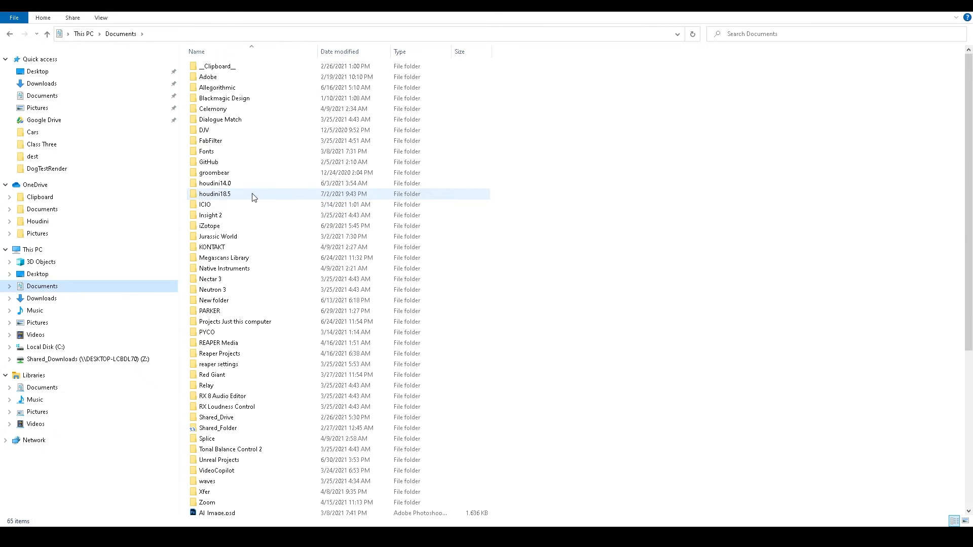
Step: Show houdini18.5 and its packages folder beside the extracted Modeler 2021 folder, with modeler.json selected
double_click(215, 193)
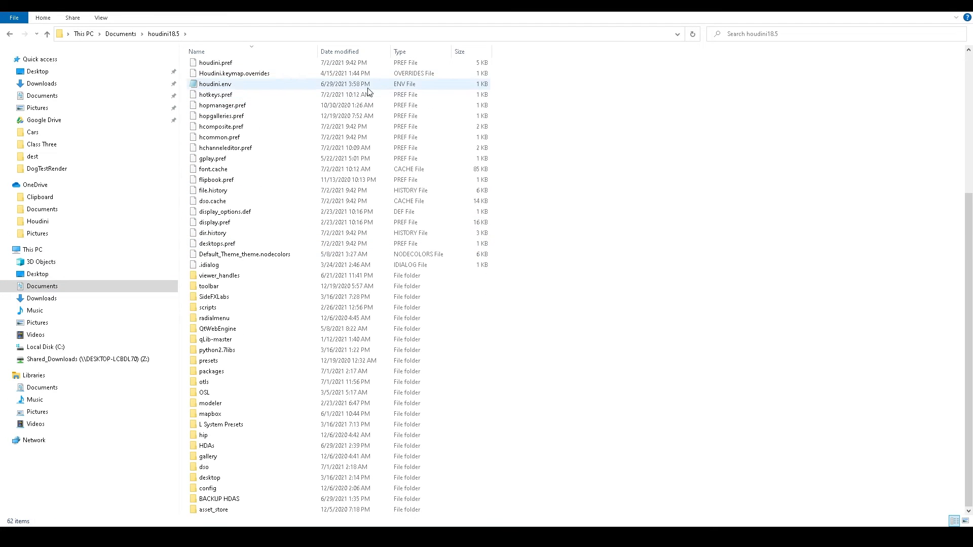
double_click(210, 371)
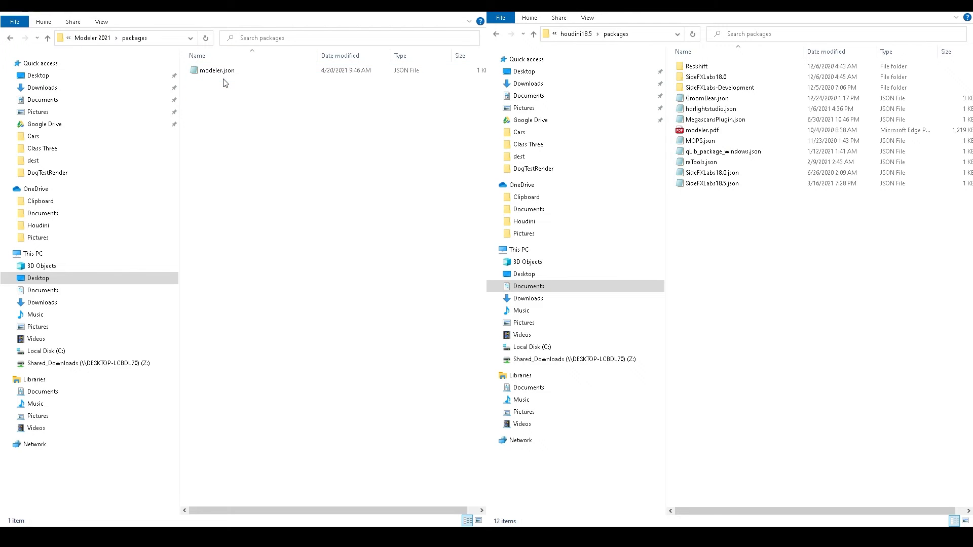
left_click(217, 71)
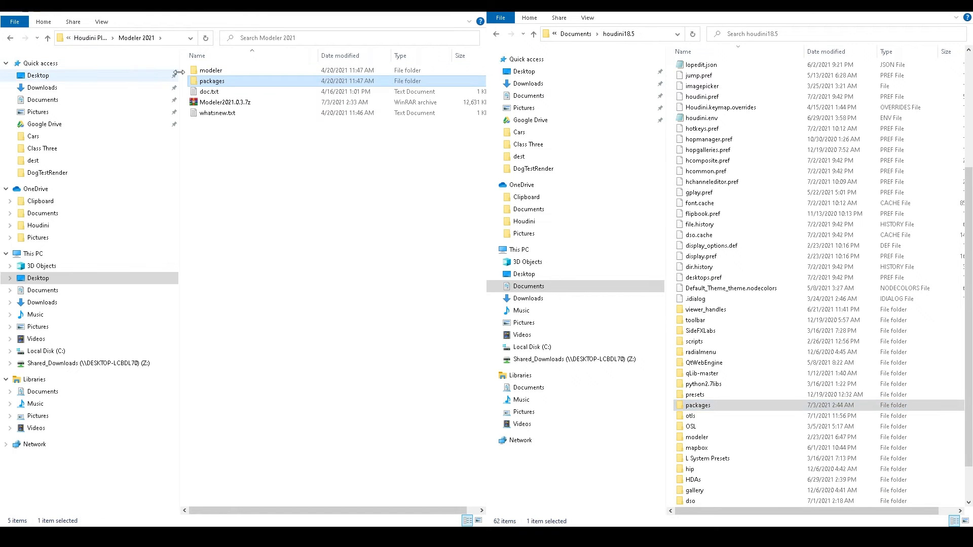
Step: Copy the modeler and packages folders into houdini18.5, replacing the files in the destination
left_click(210, 70)
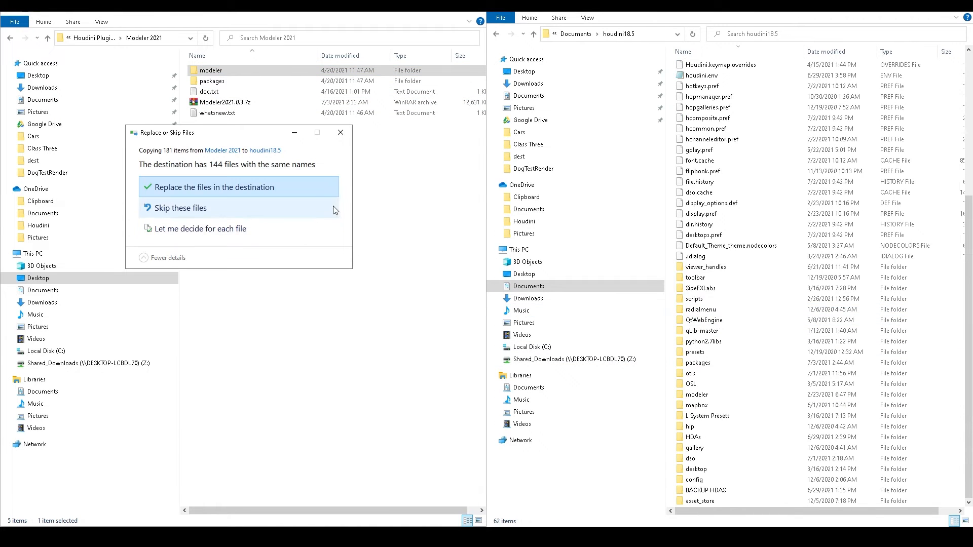
left_click(181, 208)
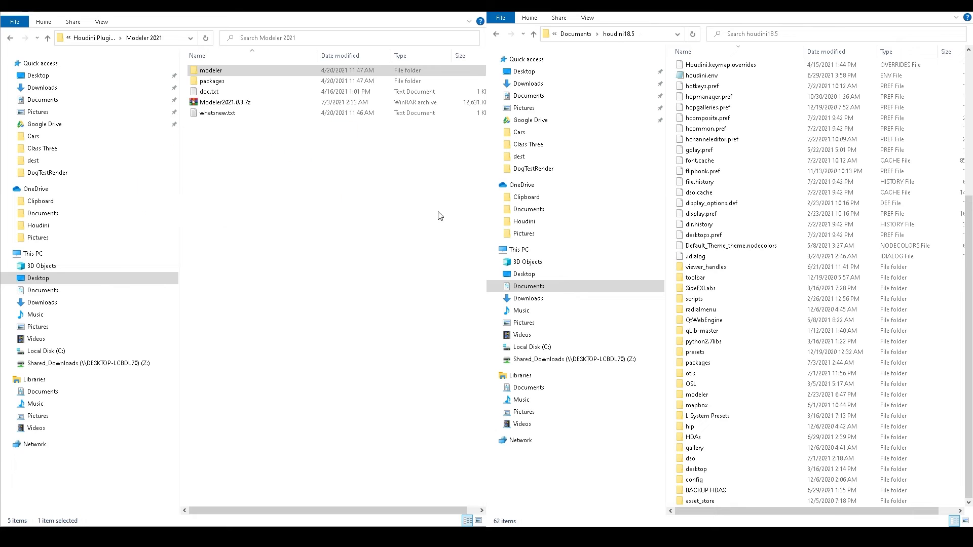
left_click(697, 395)
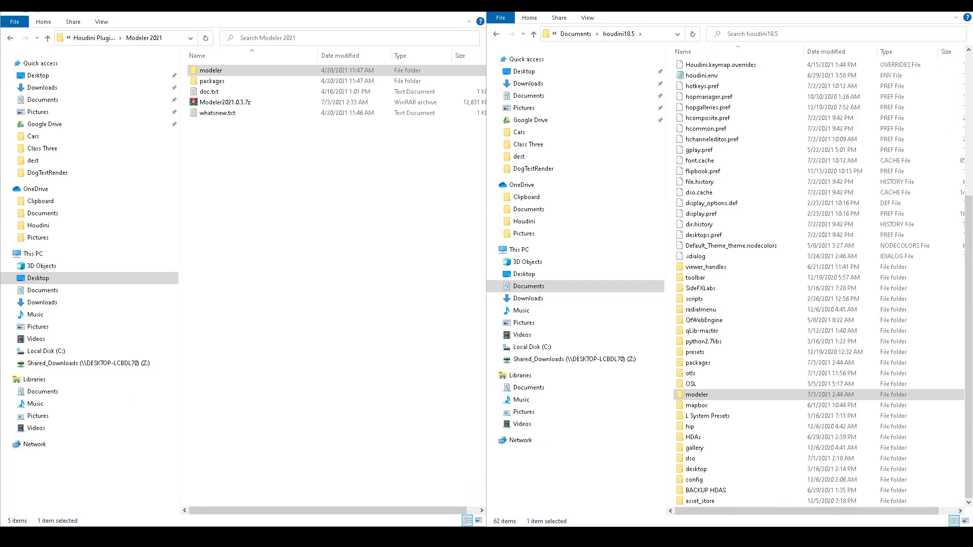
mouse_move(270, 479)
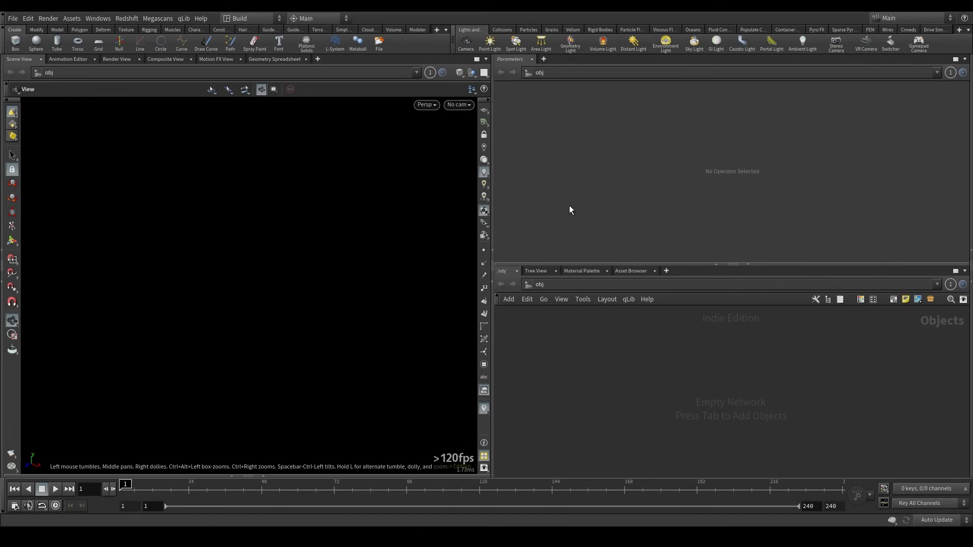
Step: Switch Houdini from the Build desktop to the Modeler desktop layout
left_click(238, 18)
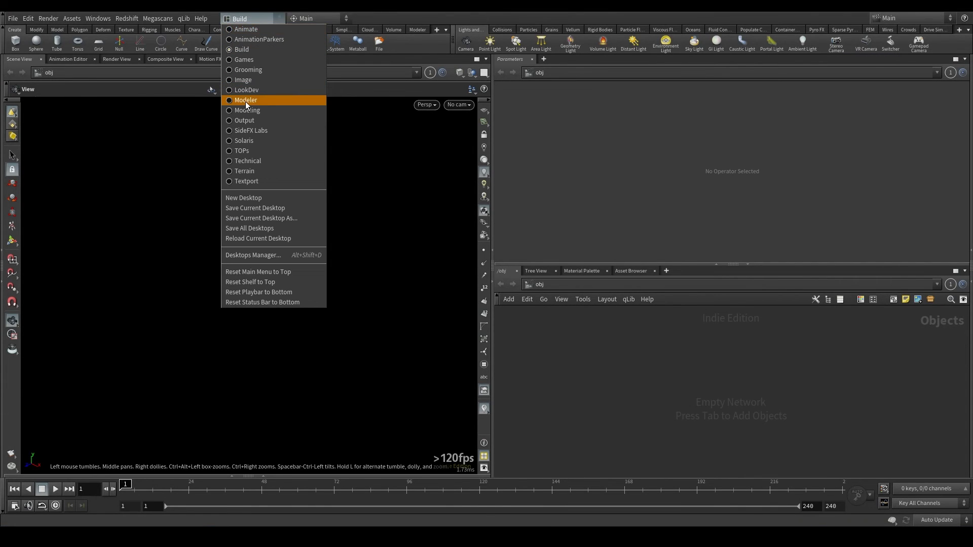
left_click(247, 100)
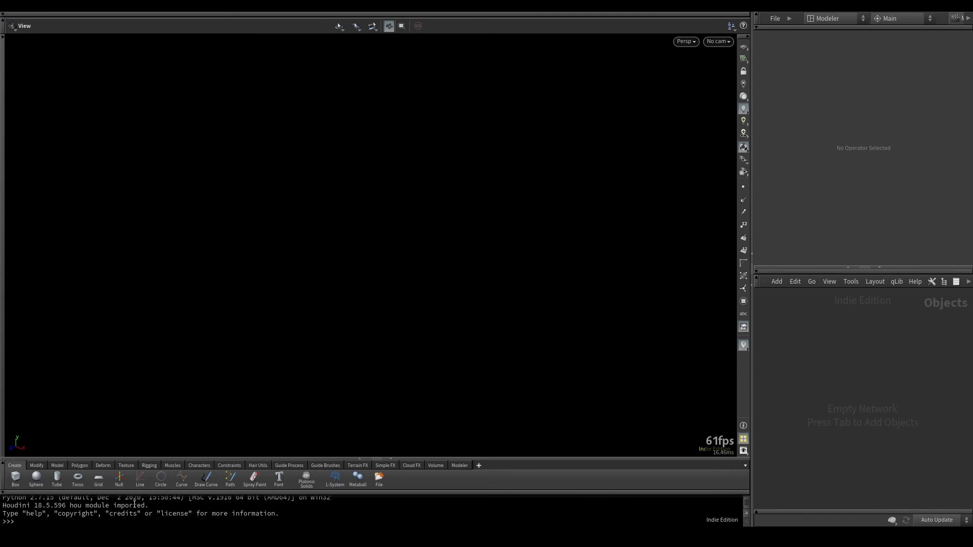
left_click(459, 464)
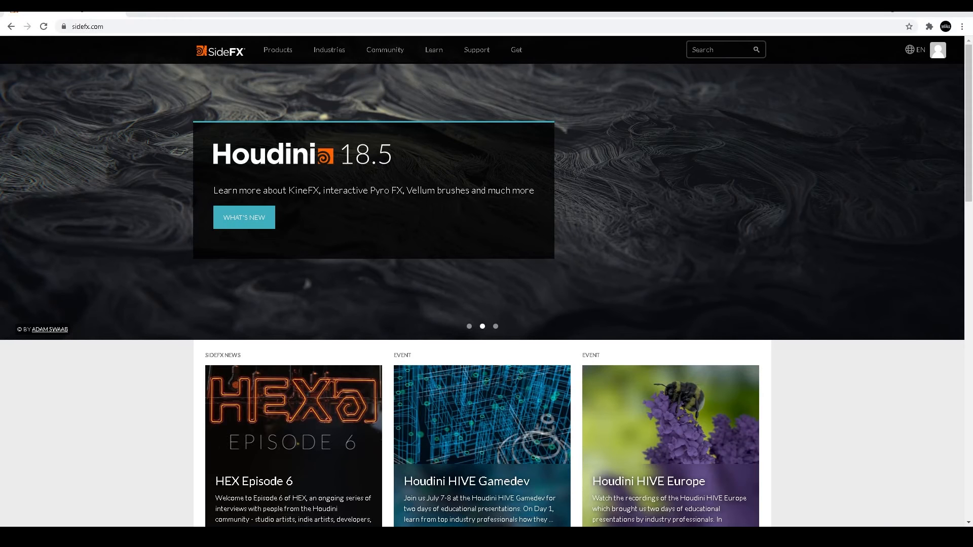
Step: Go to Get > Download on SideFX and show the Houdini 18.5 Python 3 production builds
left_click(516, 50)
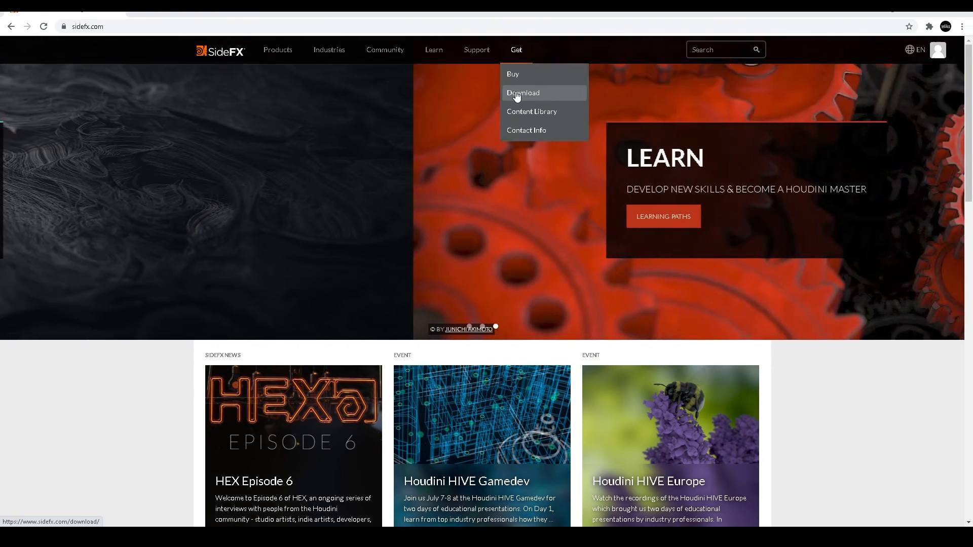
left_click(523, 93)
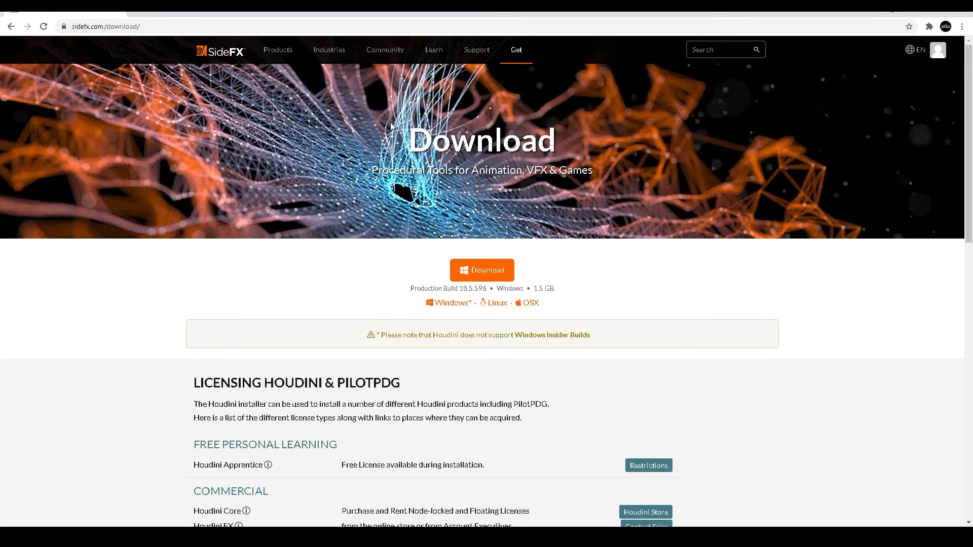
scroll("down", 3)
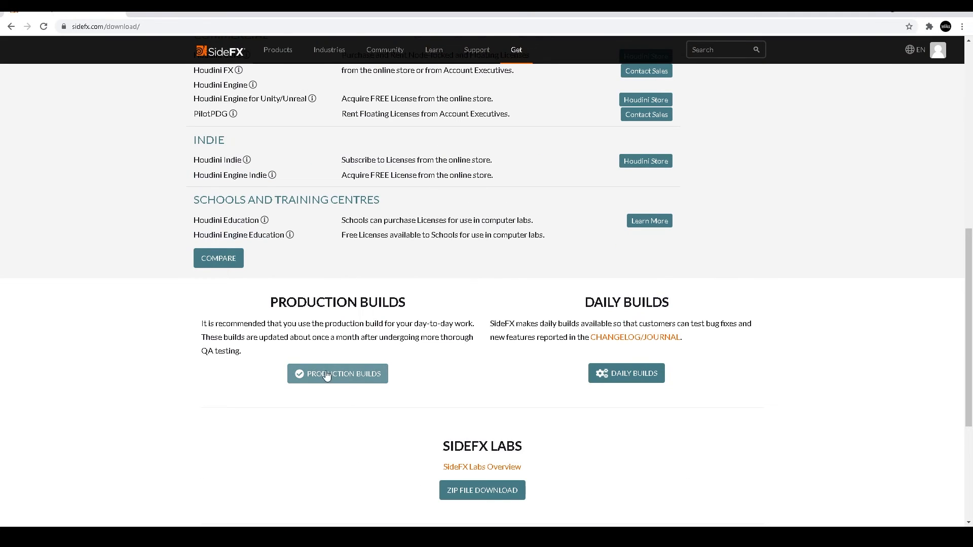
left_click(338, 374)
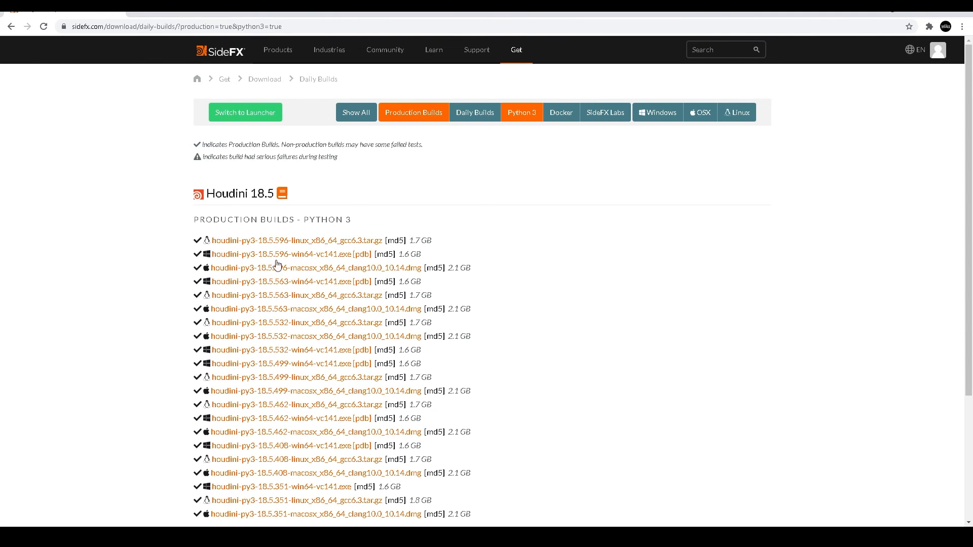
mouse_move(257, 260)
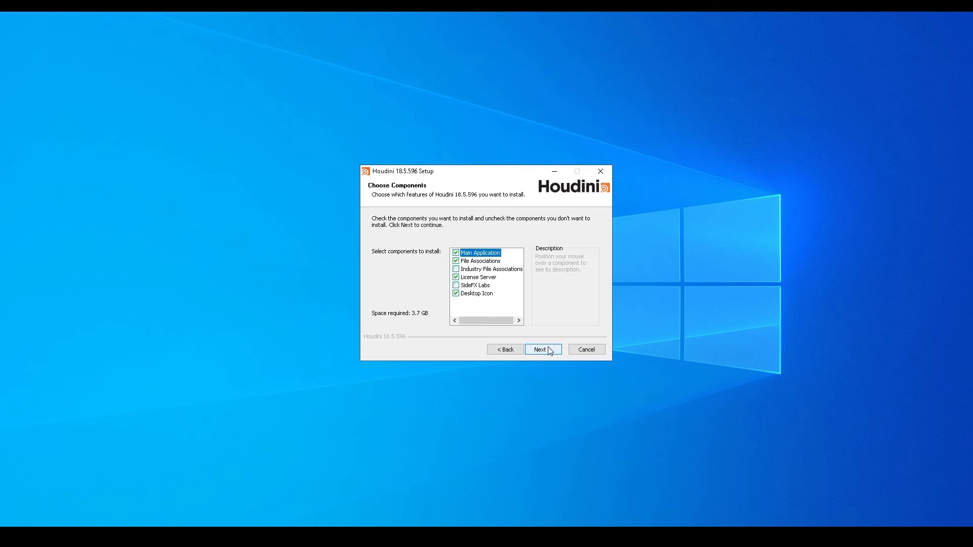
Step: Run the Houdini 18.5.596 installer with default components, no Engine plug-ins, uninstalling 18.5.499
left_click(543, 348)
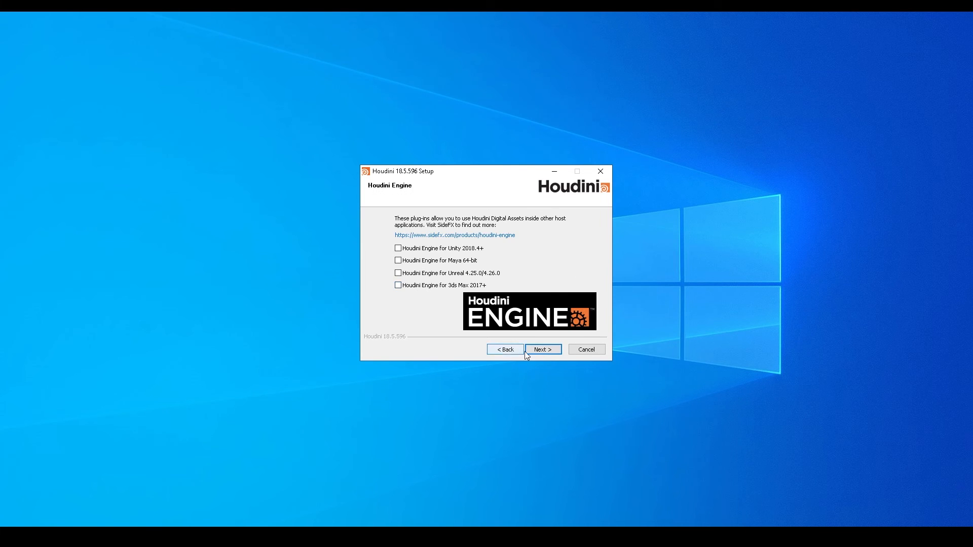
left_click(543, 349)
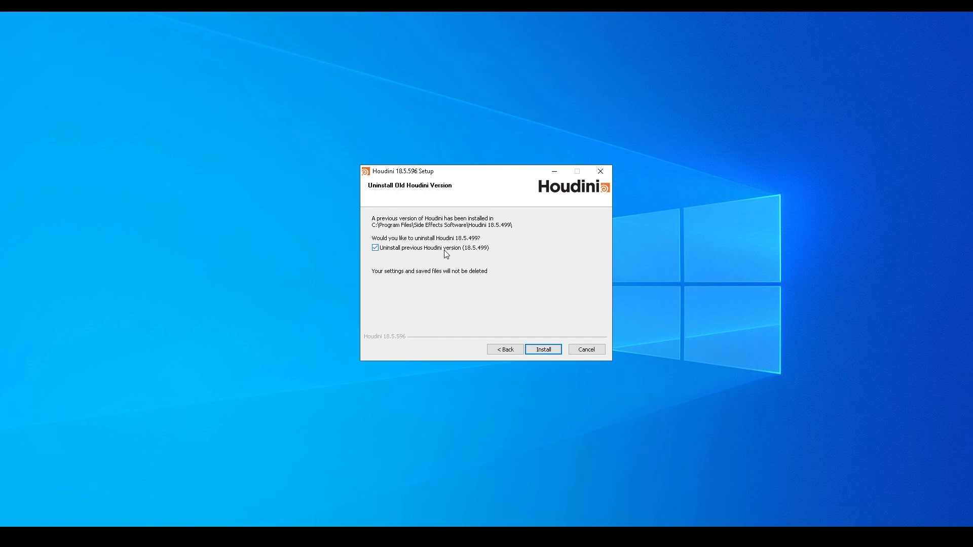
left_click(544, 349)
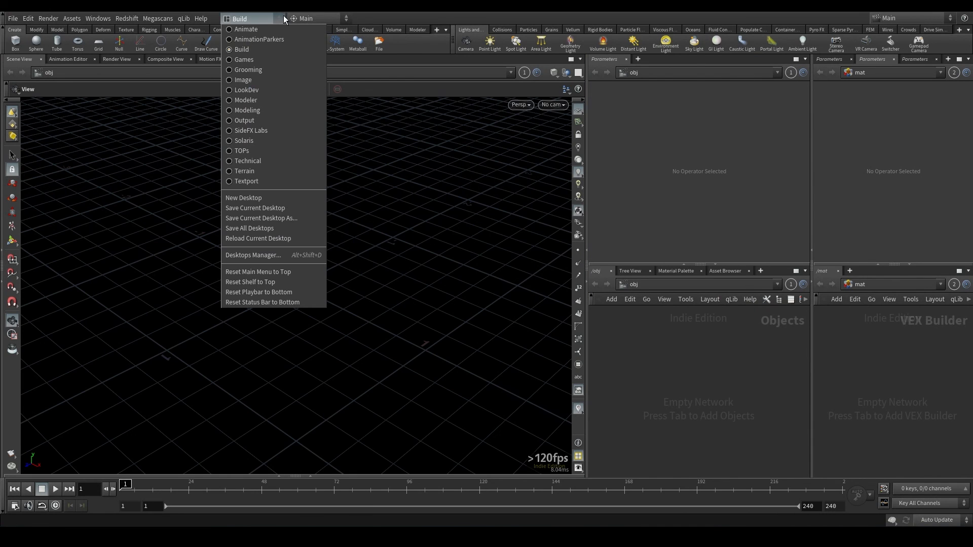
Step: Select the Modeler desktop and focus the viewport so Modeler 2021.0.3 starts under Python 3
left_click(246, 99)
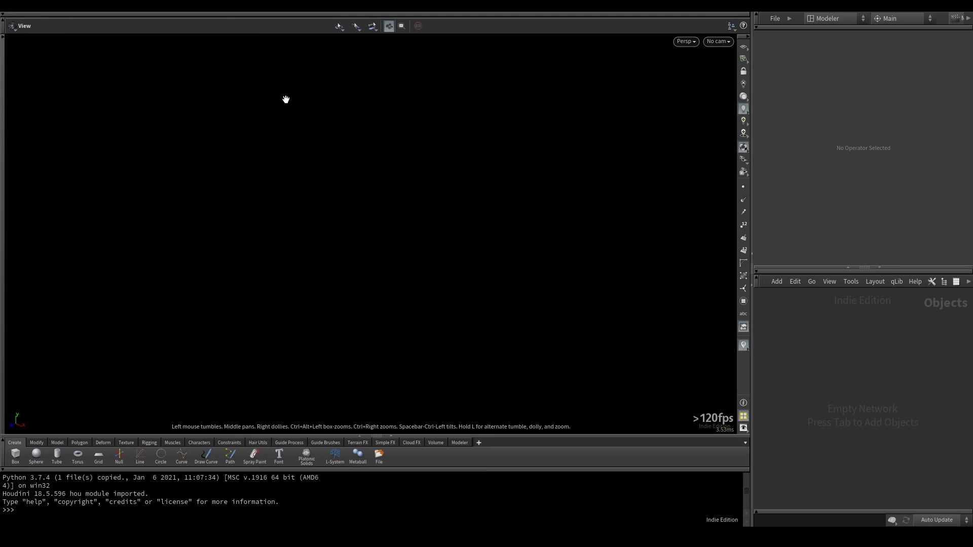
left_click(459, 442)
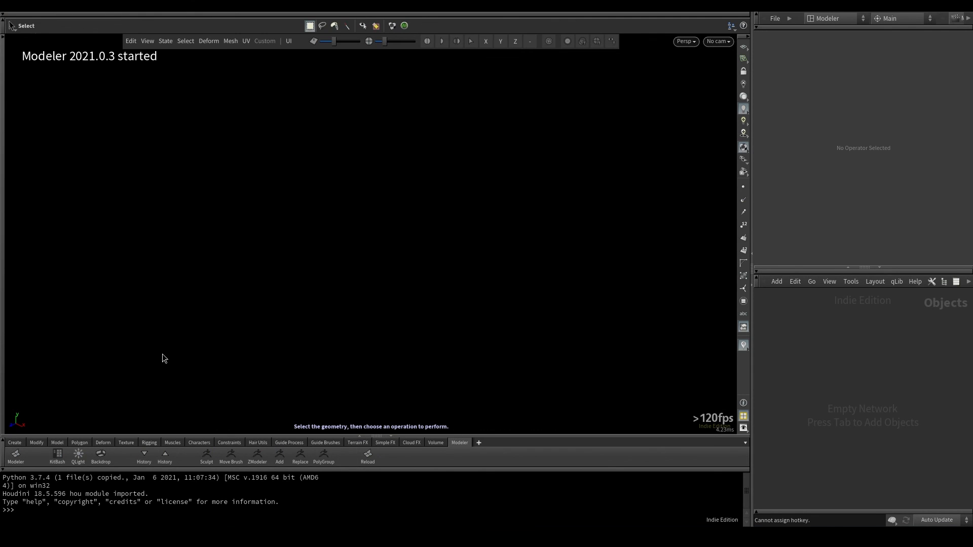
mouse_move(72, 66)
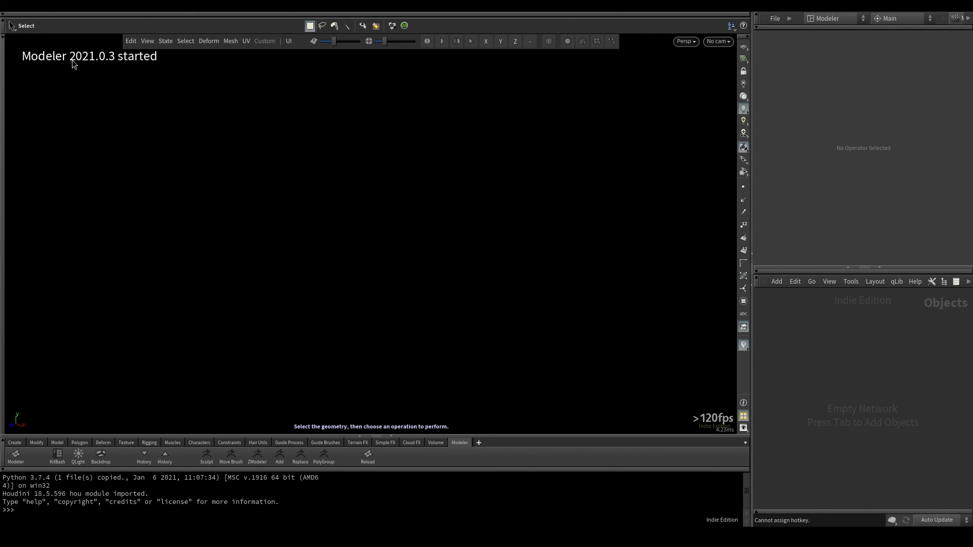